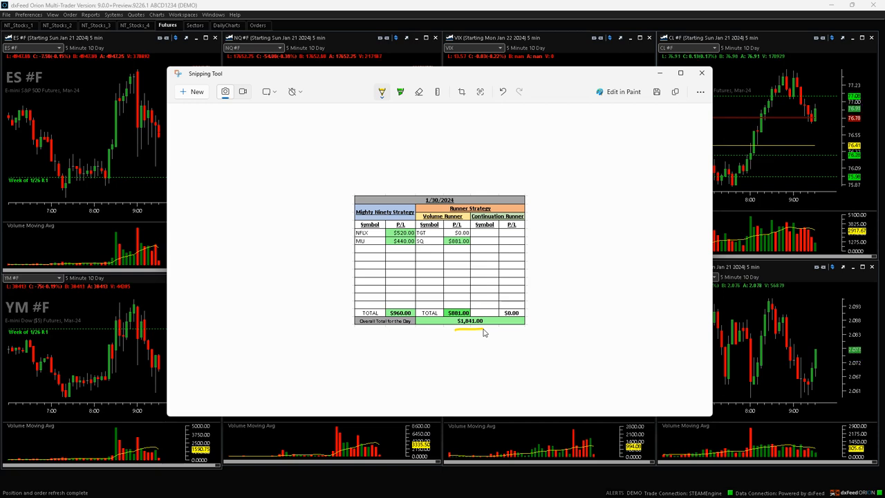
mouse_move(464, 261)
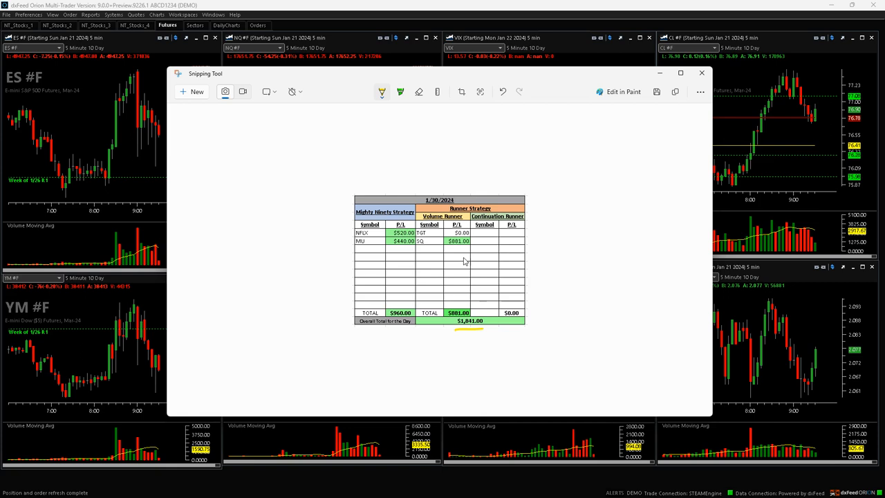
mouse_move(477, 235)
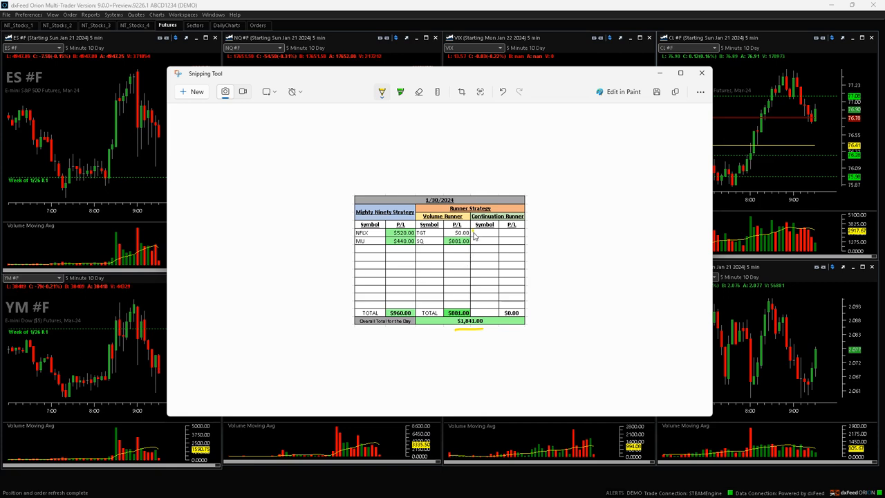
mouse_move(462, 283)
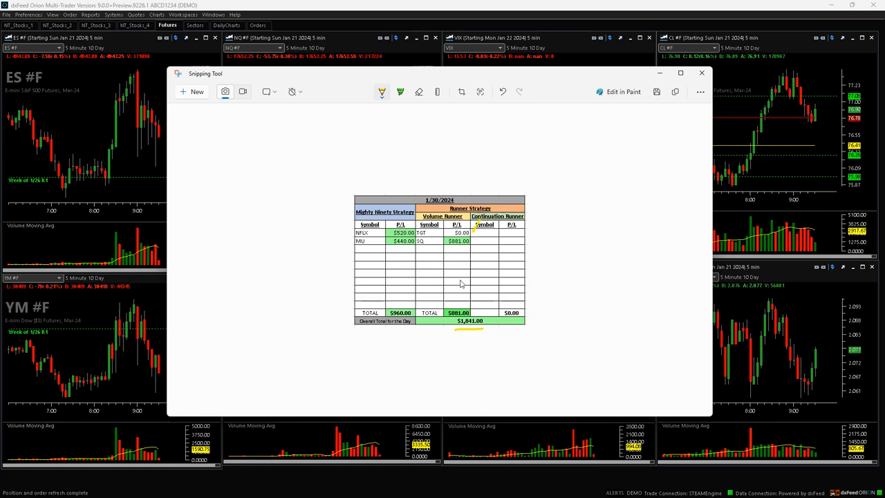
mouse_move(467, 251)
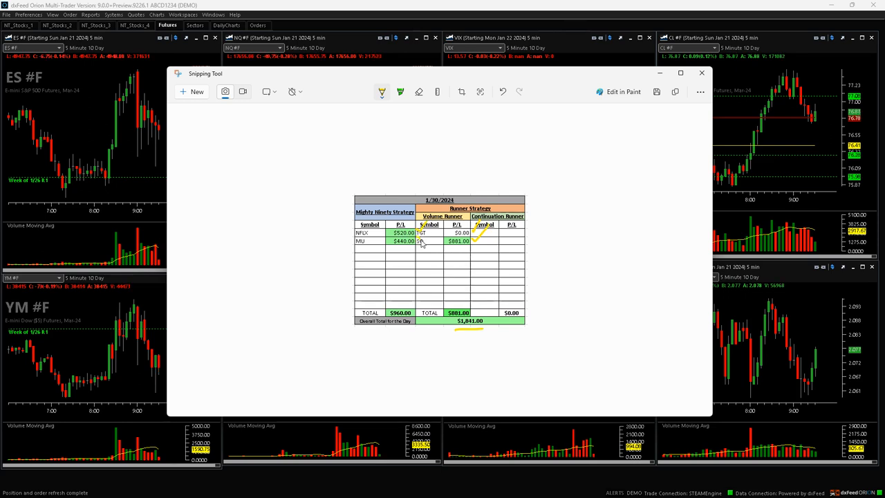
- Minimize the annotated 1/30/2024 P/L table to reveal the futures charts
left_click(381, 92)
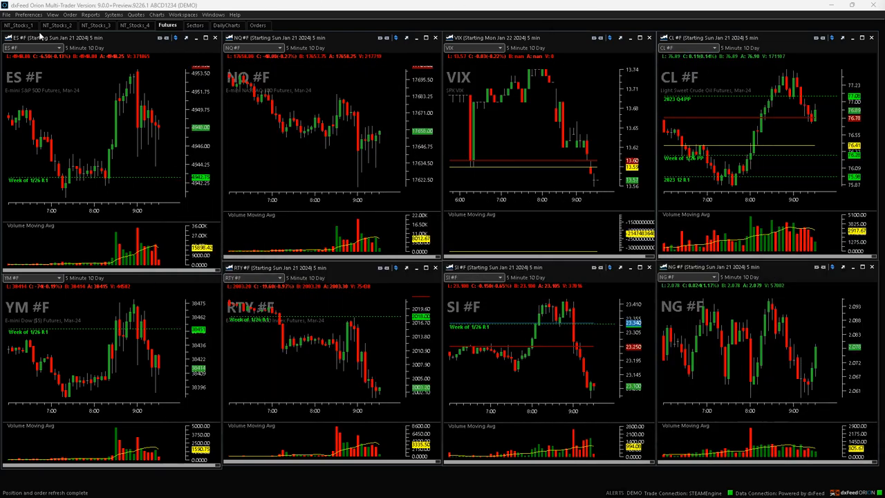
- Show the NT_Stocks_2 workspace with 5-minute BA, RBLX, SQ, COST and other charts
left_click(98, 25)
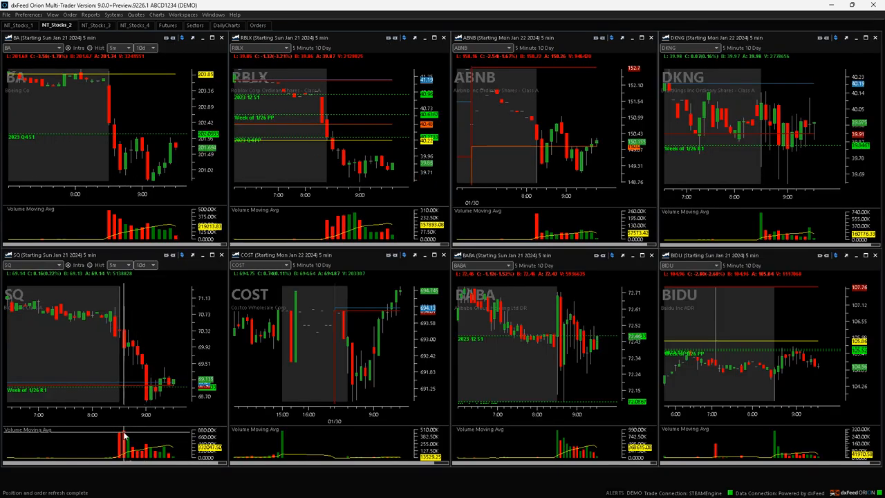
mouse_move(130, 339)
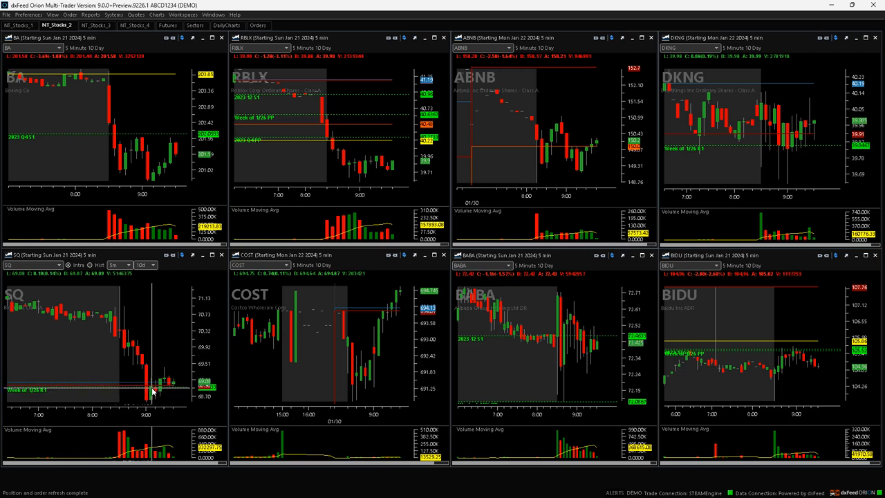
mouse_move(136, 344)
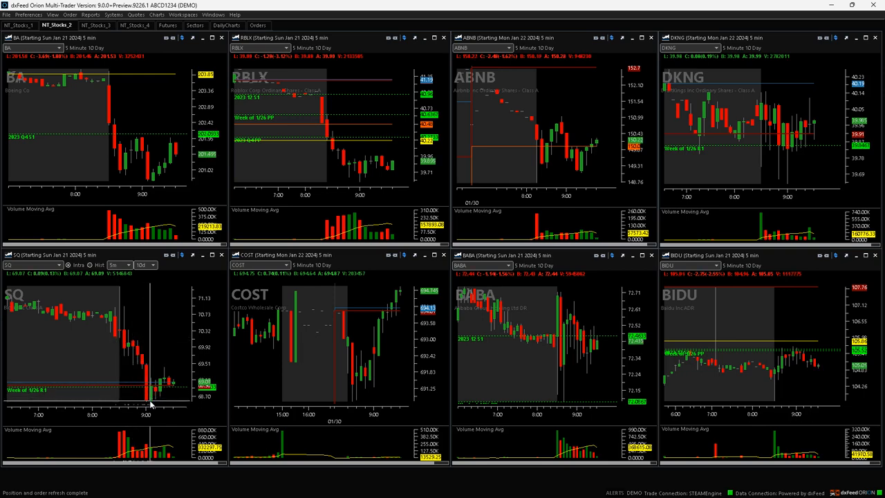
- Display the NT_Stocks_1 workspace of 5-minute AAPL, AMZN, NFLX, TSLA and other charts
left_click(21, 39)
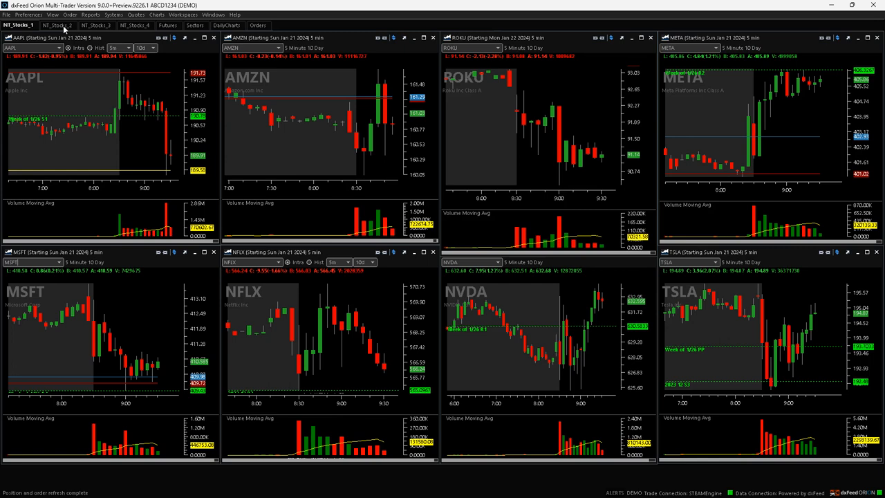
- Bring up the NT_Stocks_3 MU/TGT charts and red-underline the $1,841.00 total
left_click(164, 27)
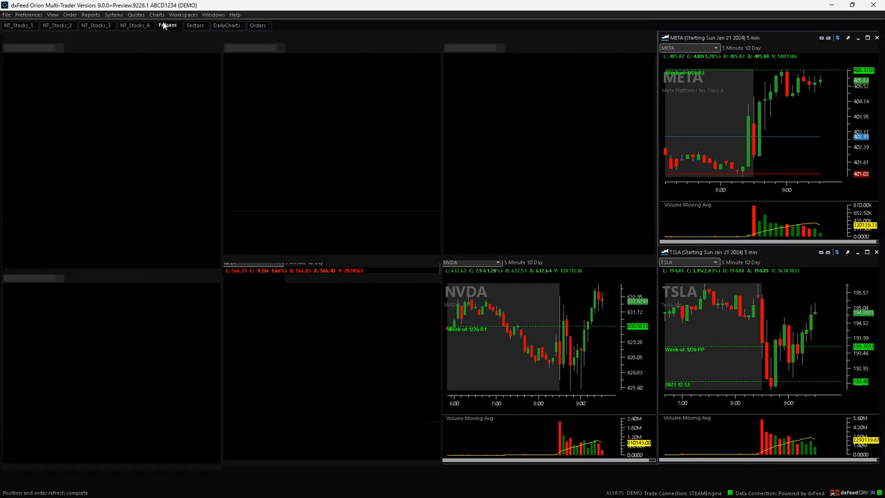
left_click(95, 27)
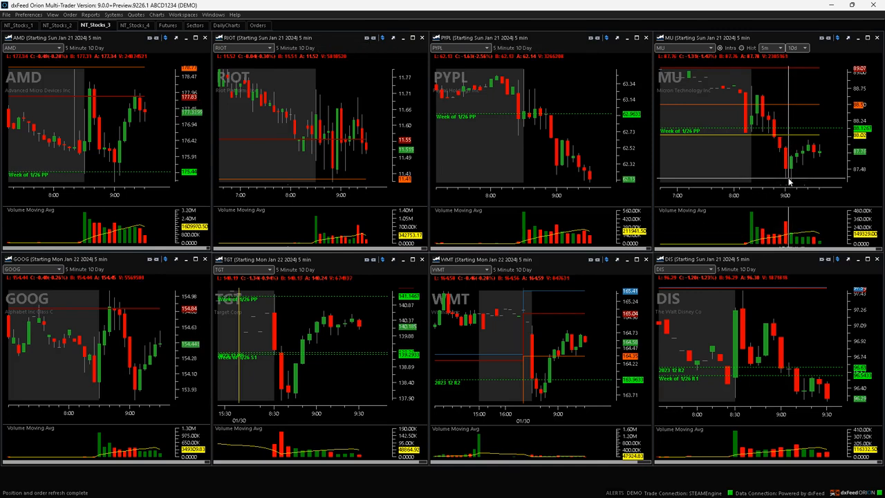
mouse_move(792, 186)
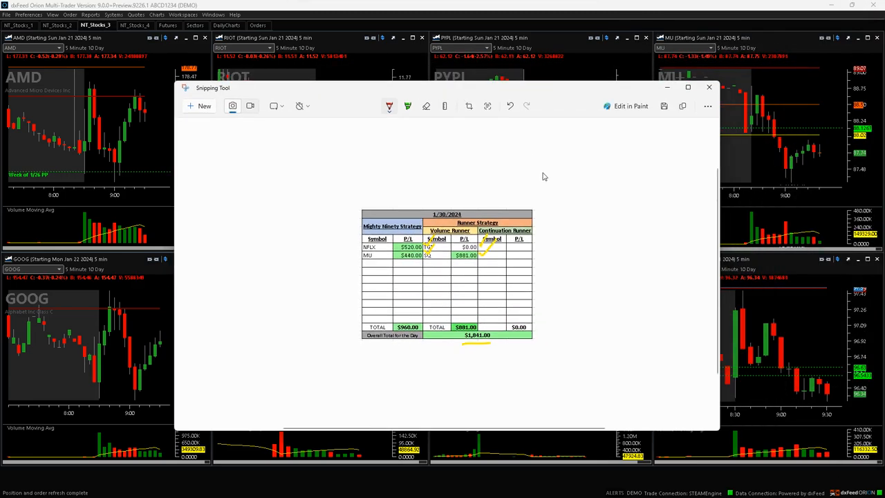
mouse_move(463, 354)
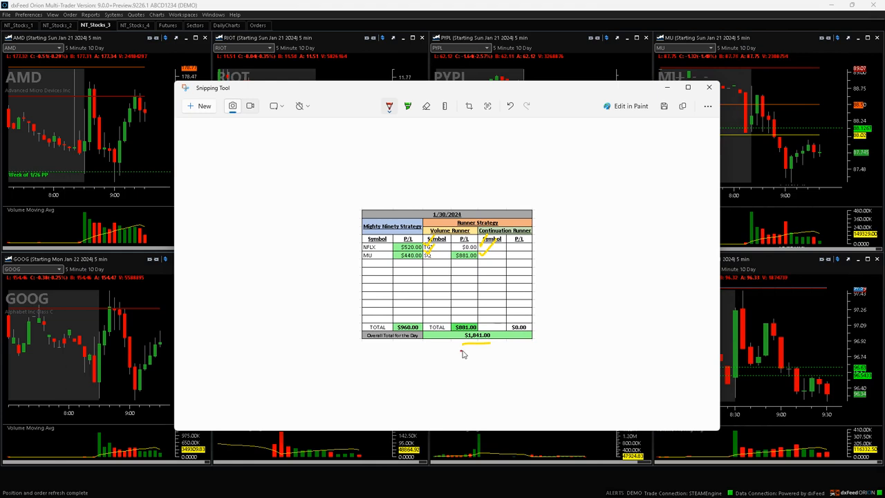
left_click_drag(460, 350, 497, 349)
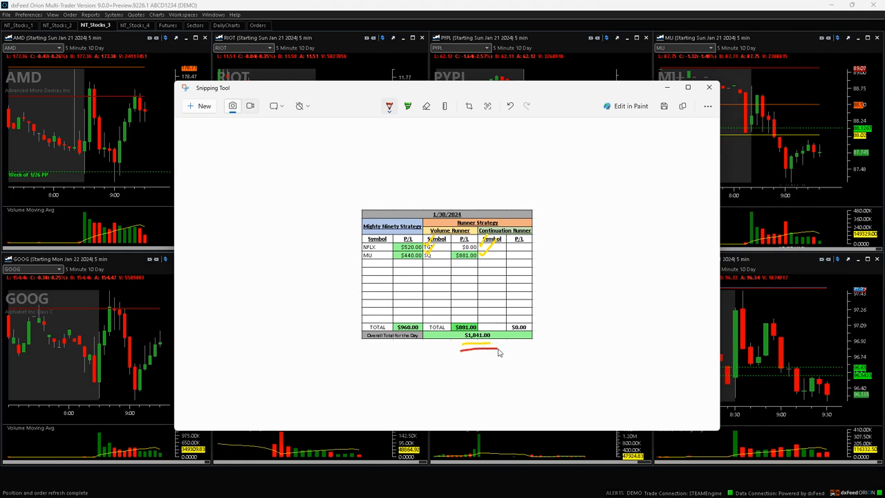